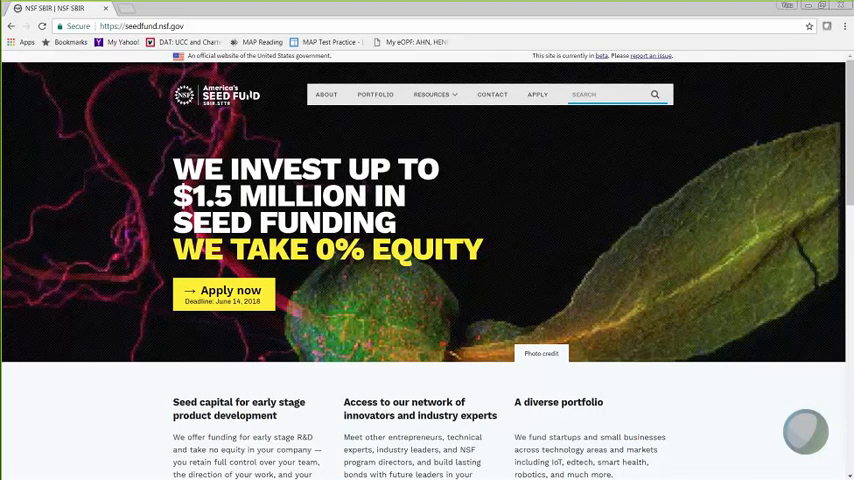
pyautogui.moveTo(170, 262)
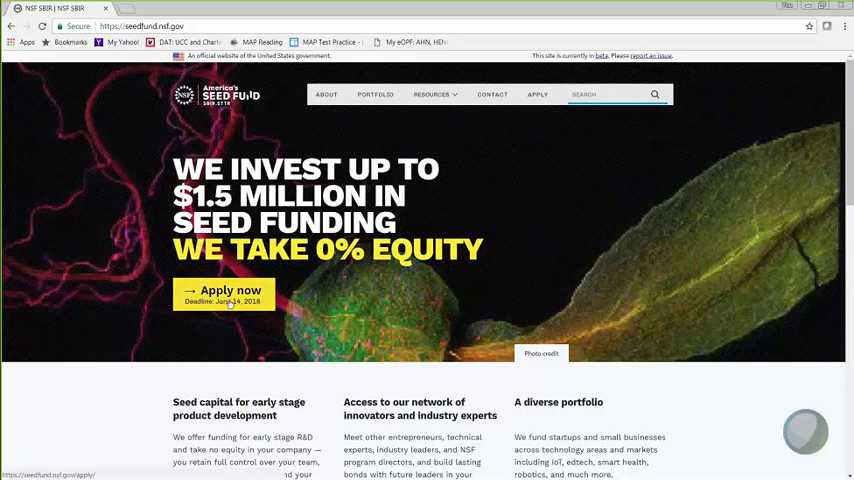
# - Use the homepage 'Apply now' banner button to reach the How to apply page
pyautogui.click(229, 290)
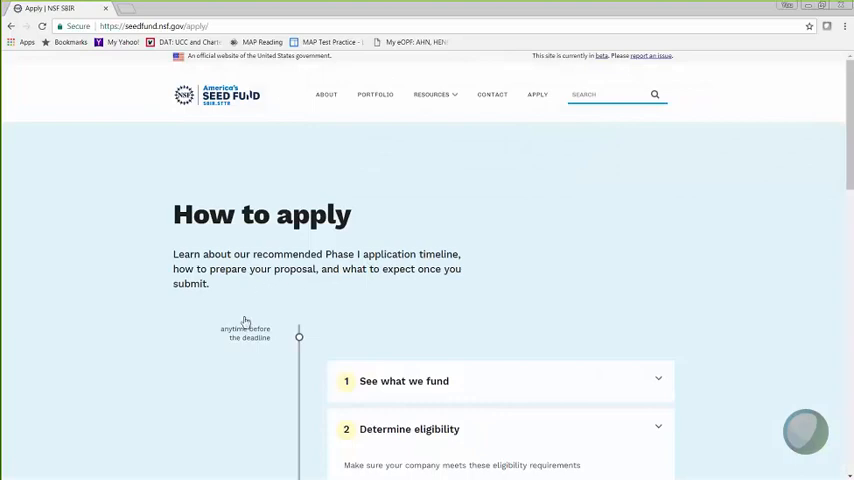
pyautogui.scroll(-3)
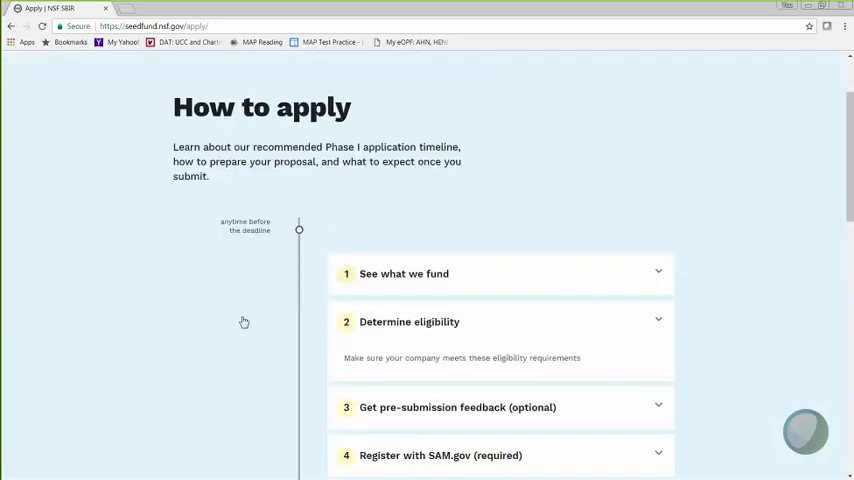
pyautogui.scroll(-3)
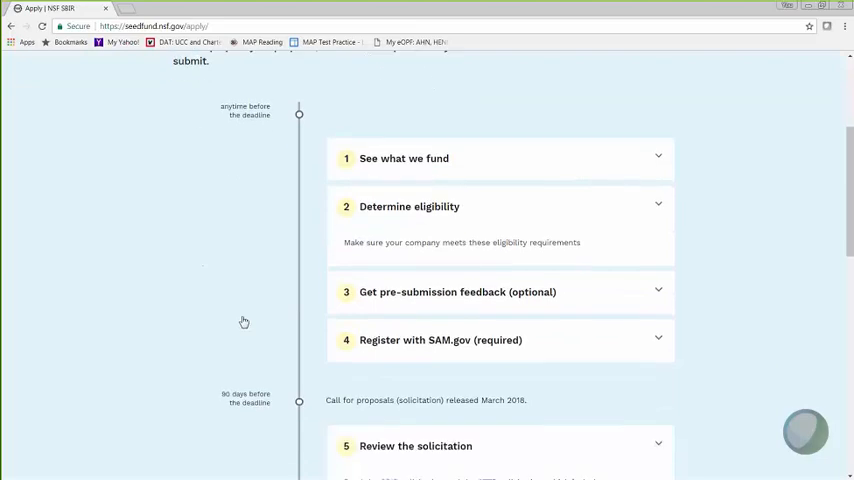
pyautogui.scroll(-3)
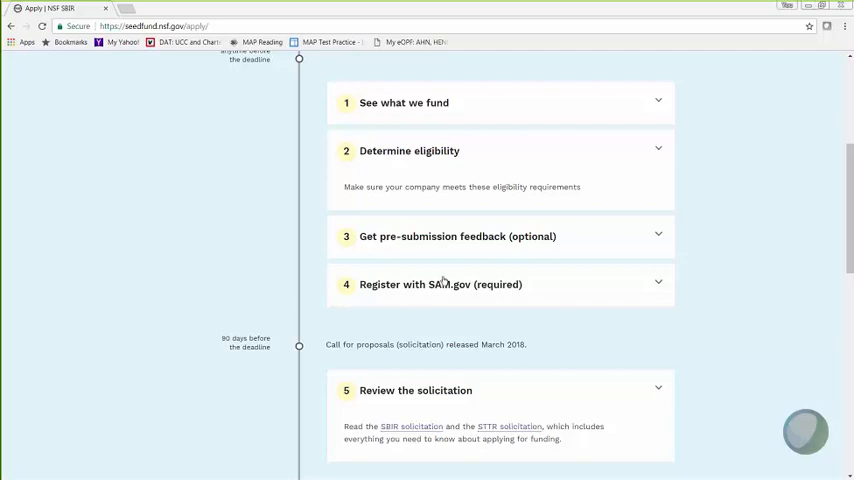
# - Expand step 3, 'Get pre-submission feedback (optional)', to show the executive summary feedback details
pyautogui.click(457, 236)
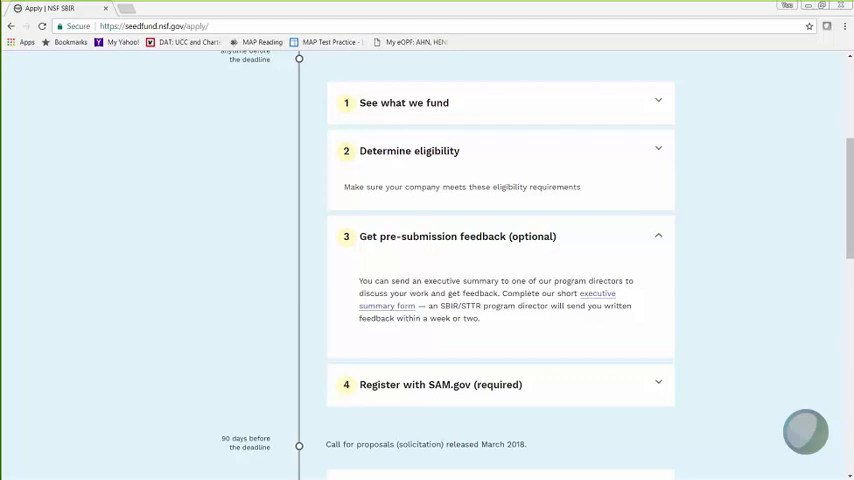
pyautogui.moveTo(362, 407)
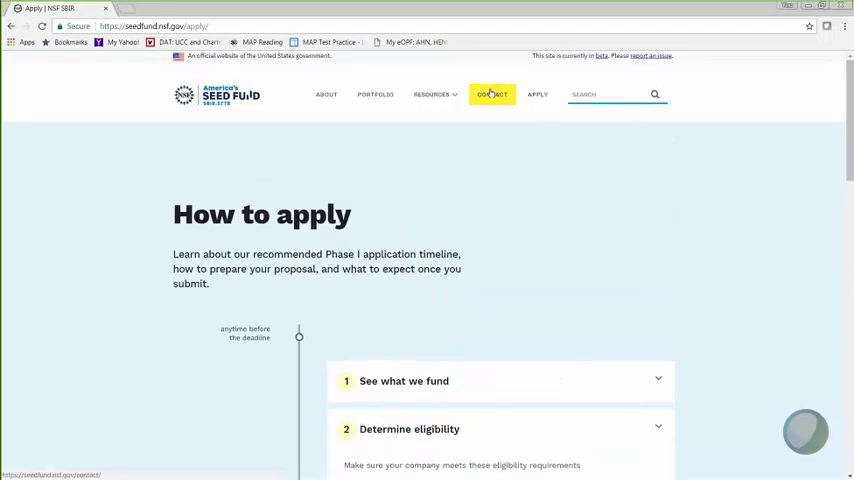
pyautogui.click(492, 94)
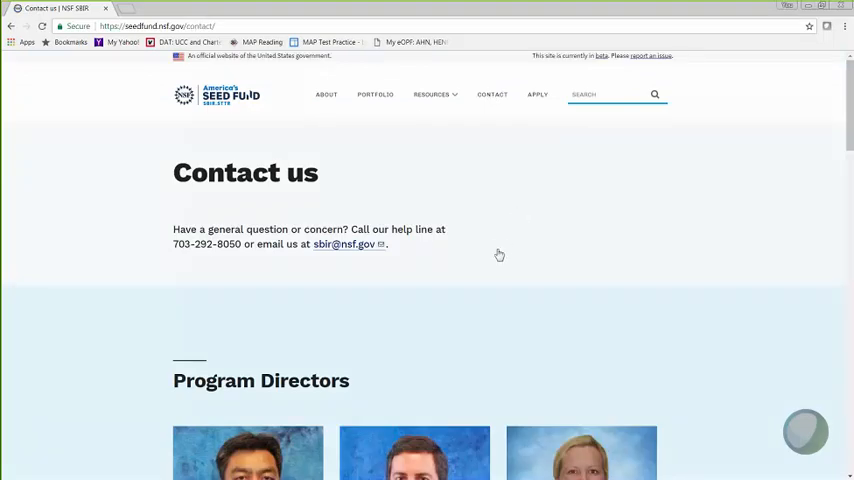
pyautogui.scroll(-3)
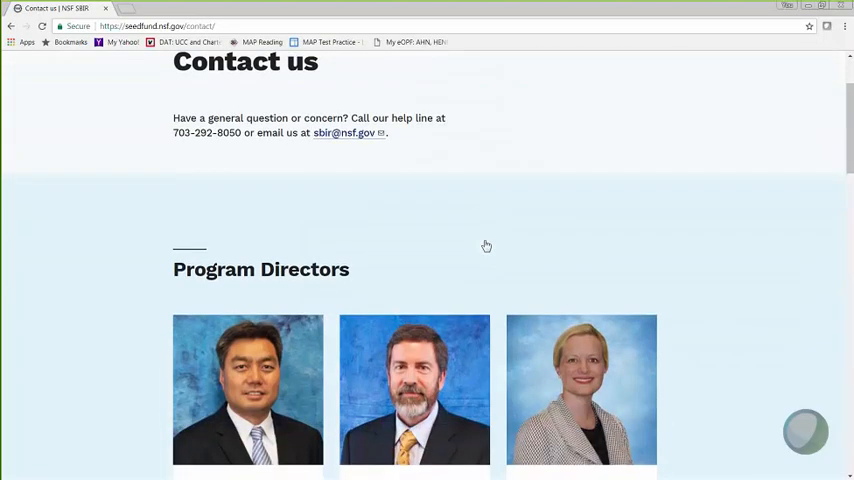
pyautogui.scroll(-3)
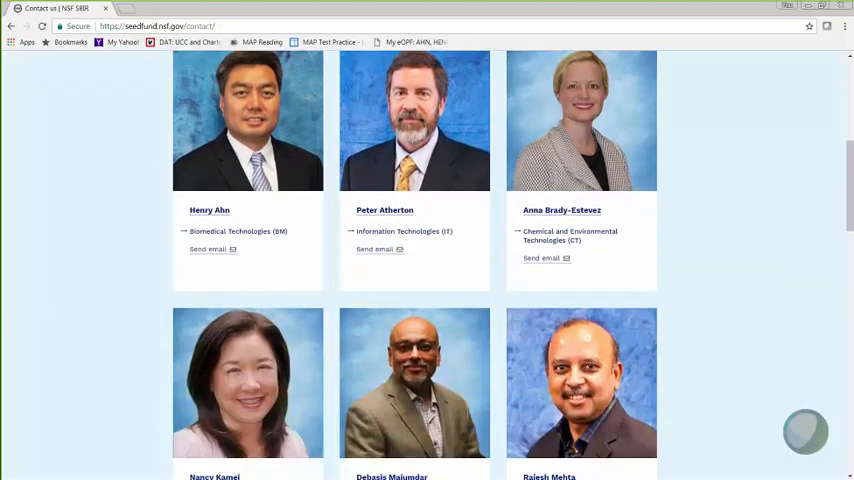
pyautogui.scroll(-3)
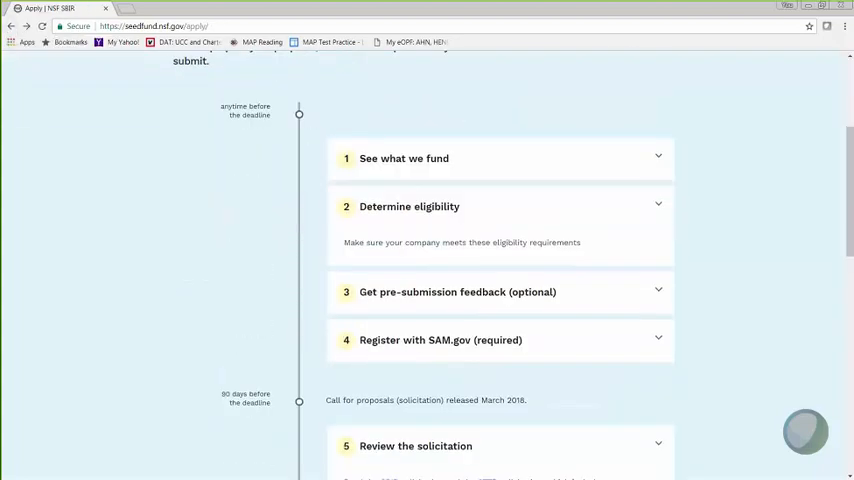
# - Scroll down the apply page toward the 'Review the solicitation' step
pyautogui.scroll(-3)
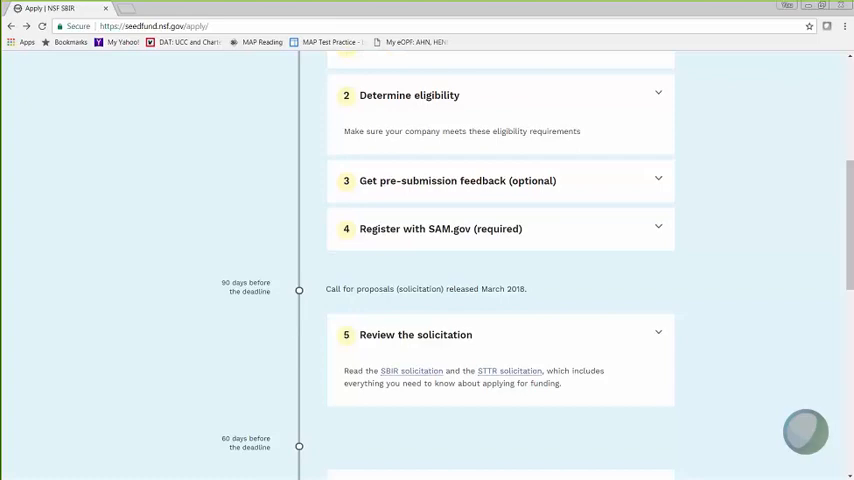
pyautogui.moveTo(445, 324)
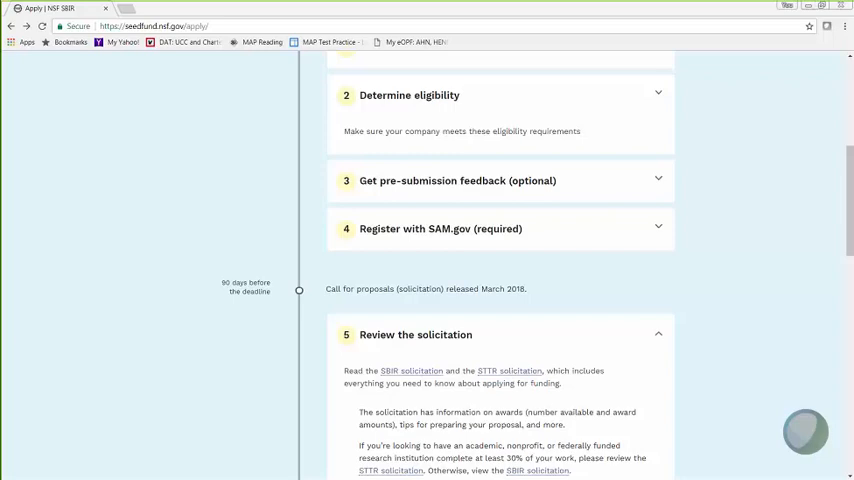
pyautogui.scroll(-3)
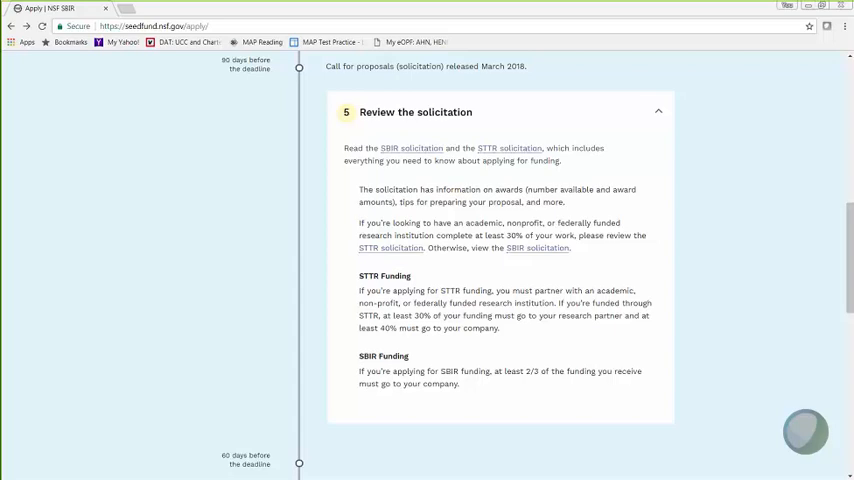
pyautogui.moveTo(691, 277)
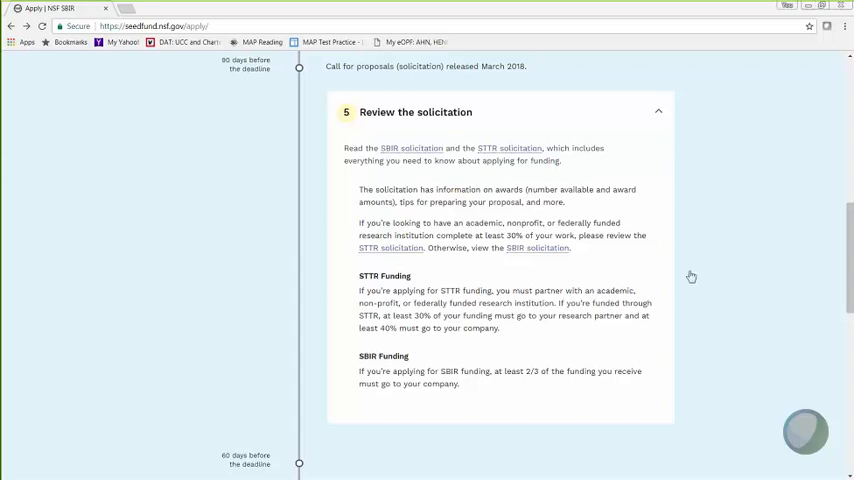
# - Collapse 'Review the solicitation', expand 'Register your company', and scroll through the remaining steps
pyautogui.click(658, 111)
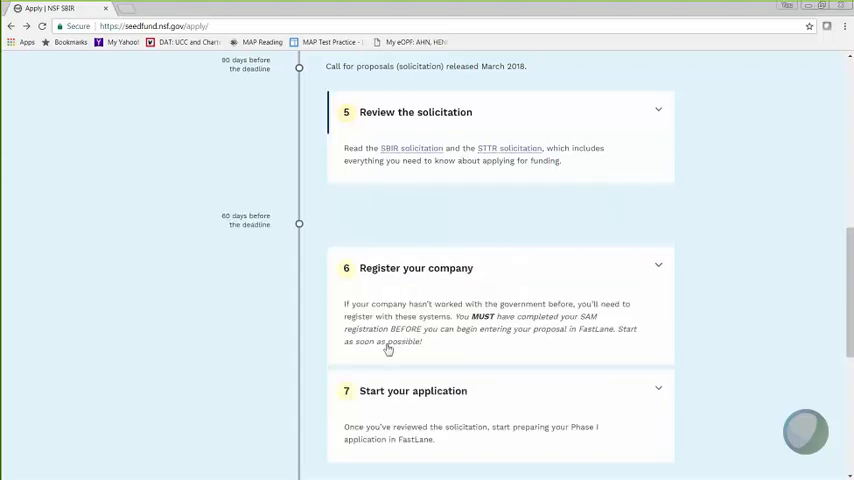
pyautogui.click(415, 268)
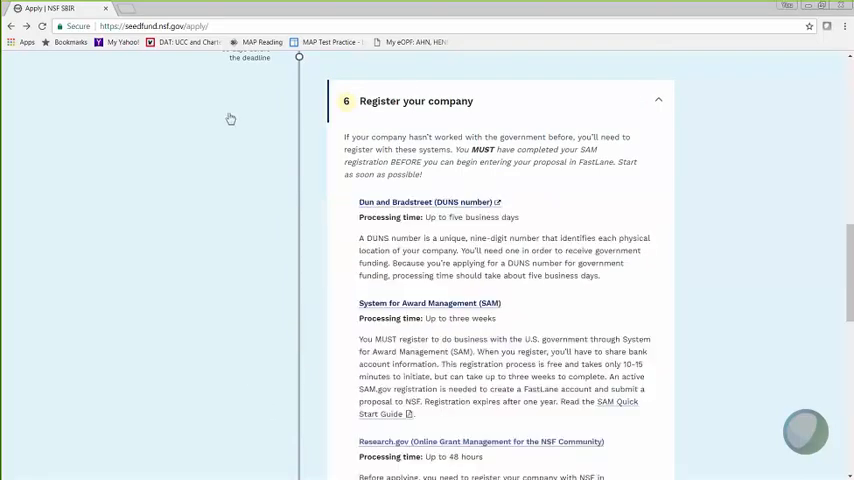
pyautogui.scroll(-3)
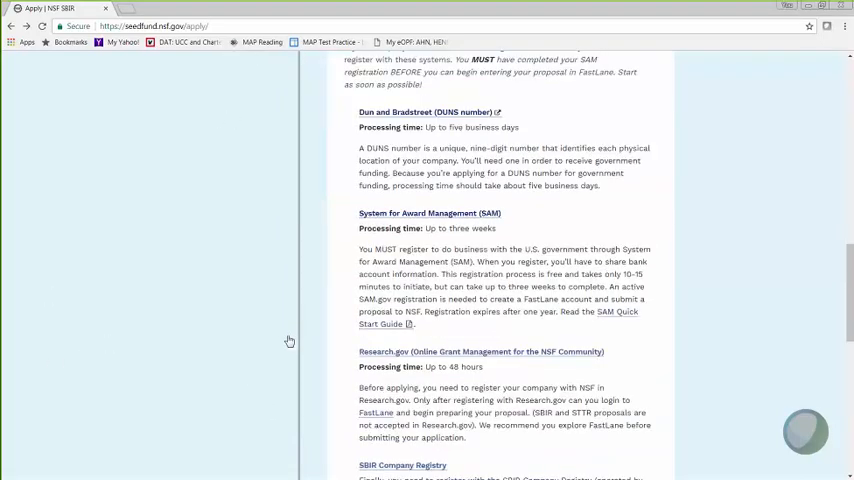
pyautogui.scroll(-3)
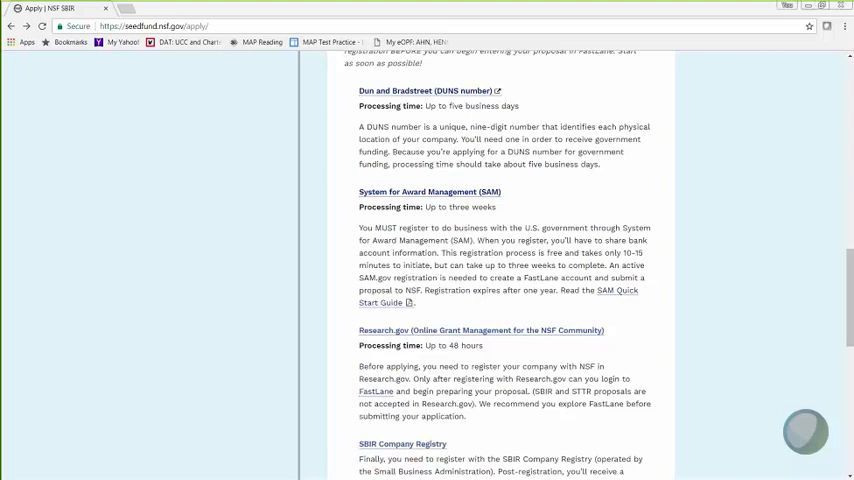
pyautogui.scroll(-3)
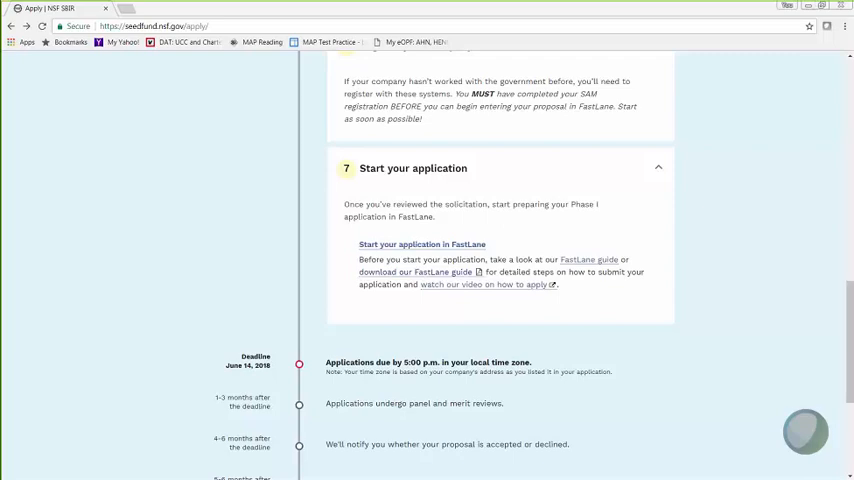
pyautogui.moveTo(48, 330)
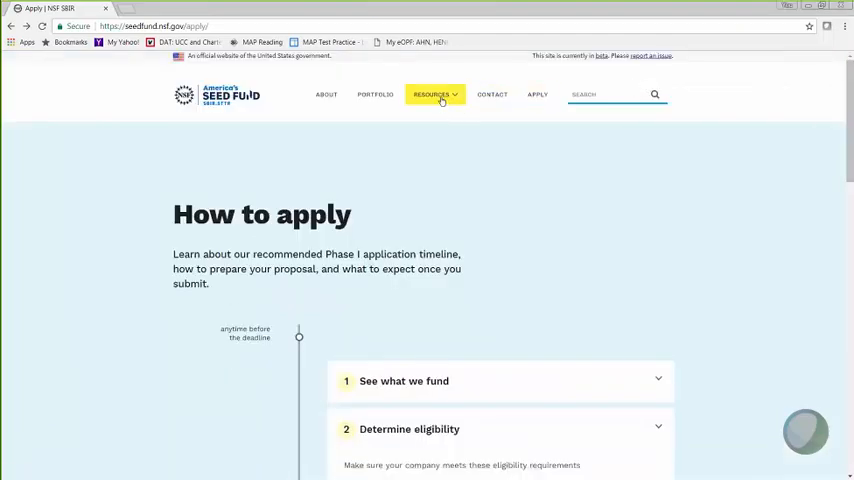
# - Open Resources > For Applicants and scroll through its guidelines, webinars, profiles and FAQ
pyautogui.click(431, 94)
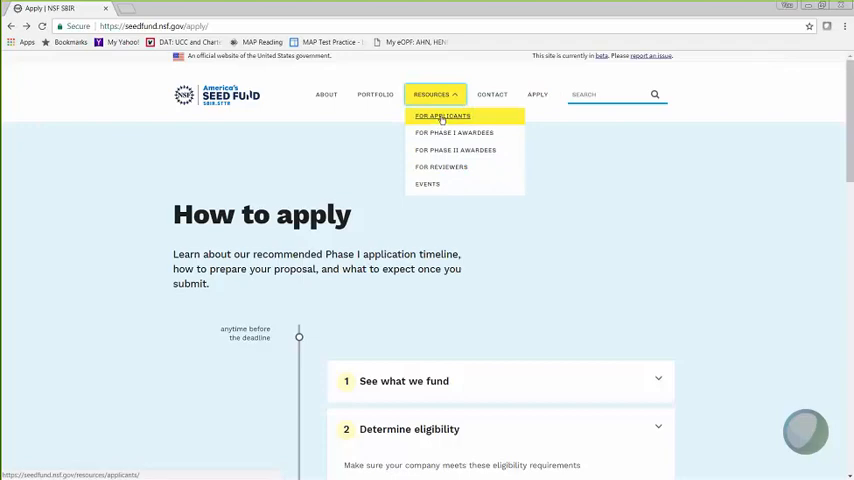
pyautogui.click(442, 116)
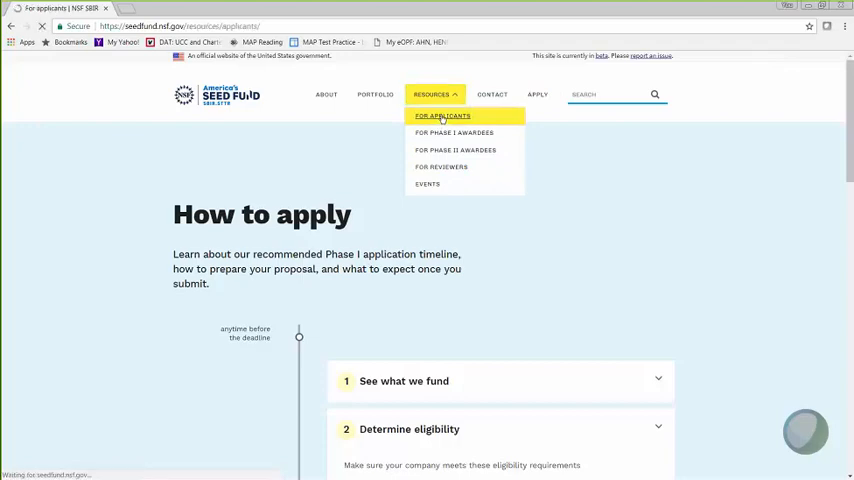
pyautogui.click(442, 116)
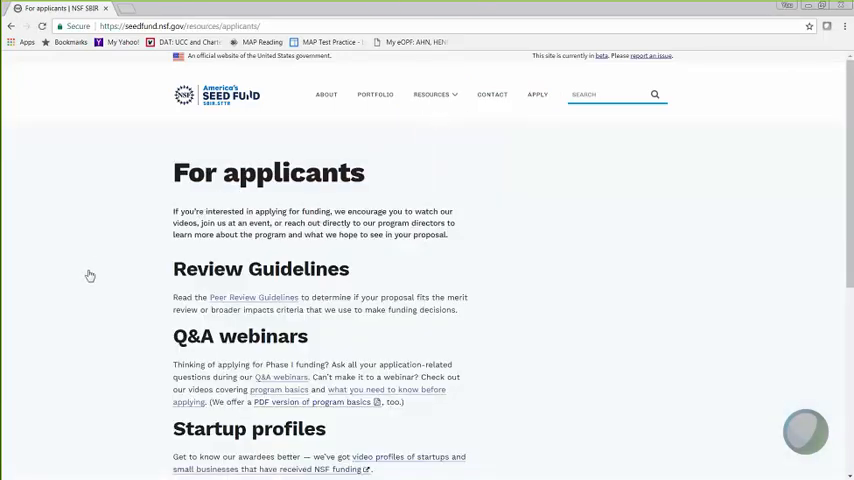
pyautogui.moveTo(68, 303)
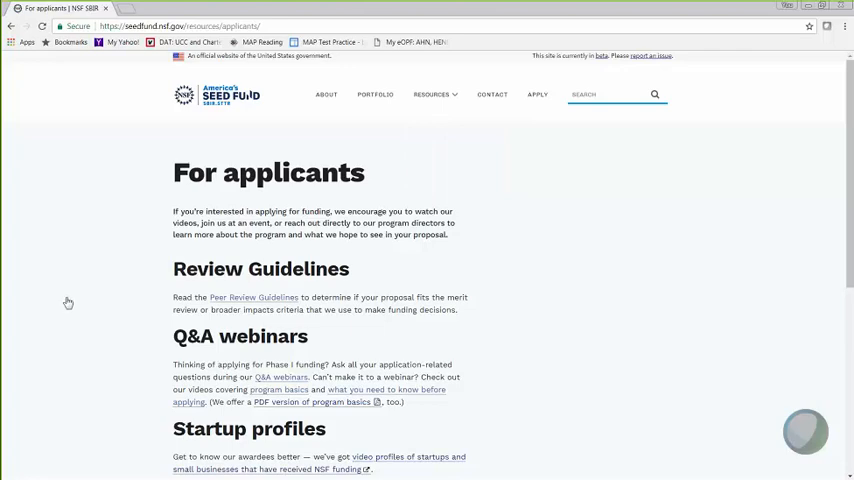
pyautogui.scroll(-3)
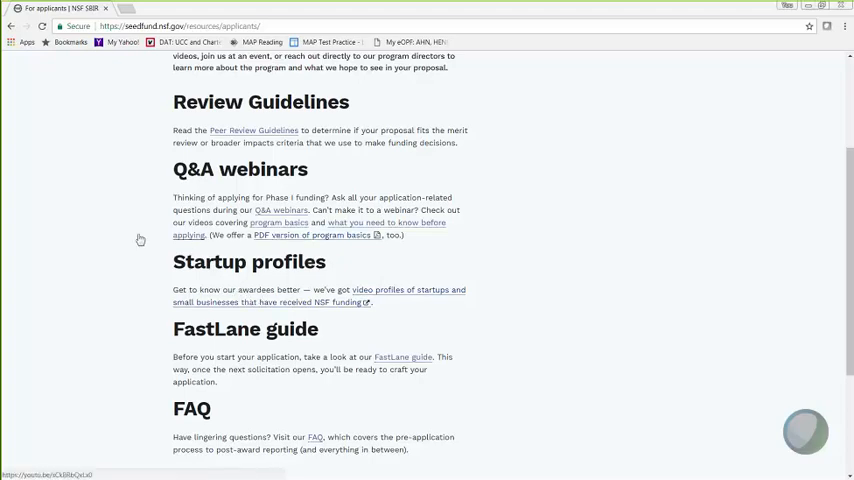
pyautogui.click(253, 130)
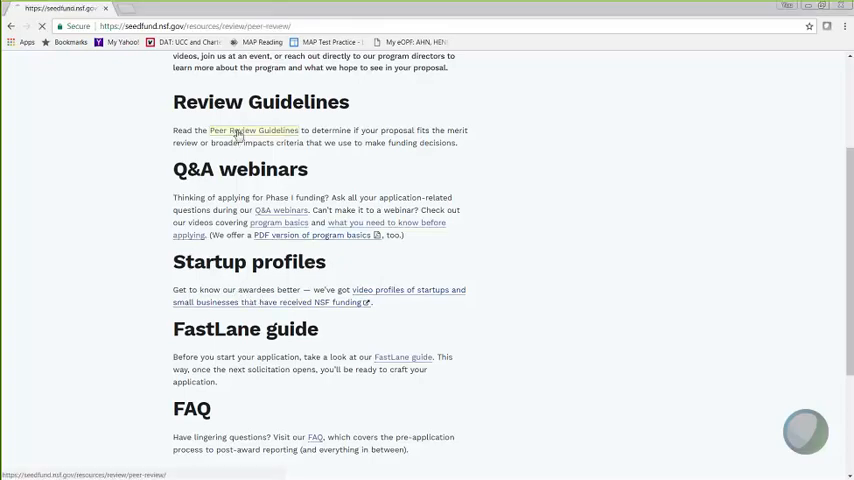
pyautogui.click(254, 130)
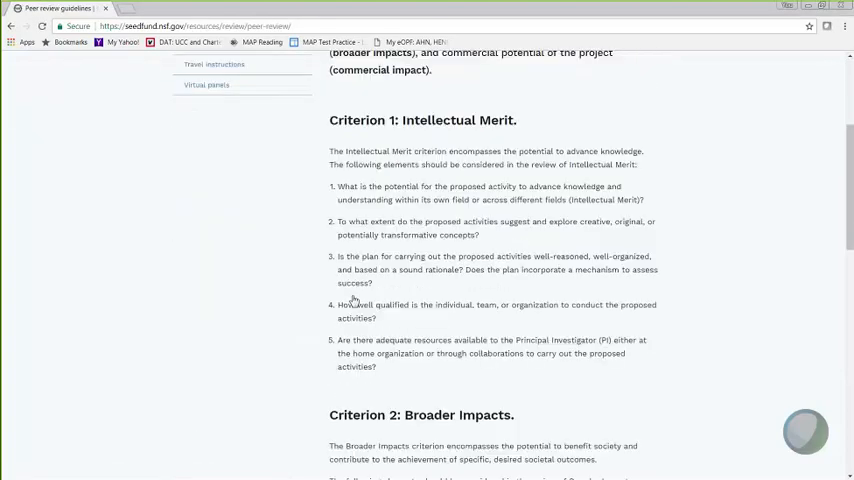
pyautogui.scroll(-3)
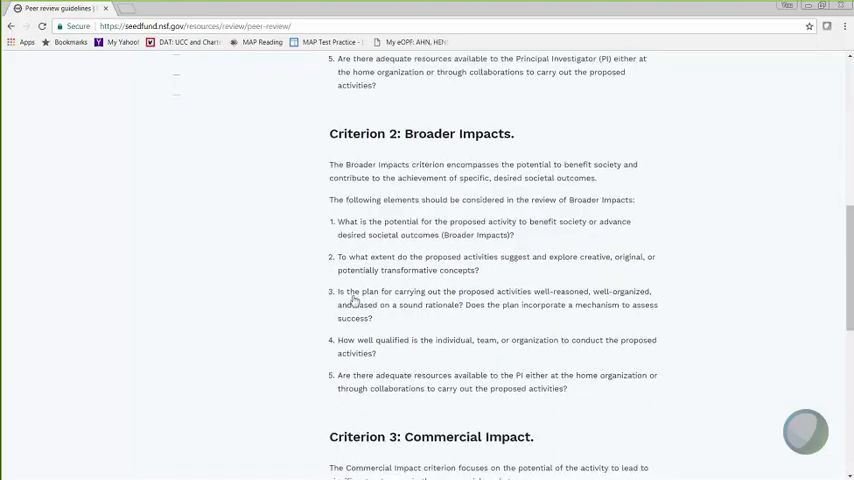
pyautogui.scroll(-3)
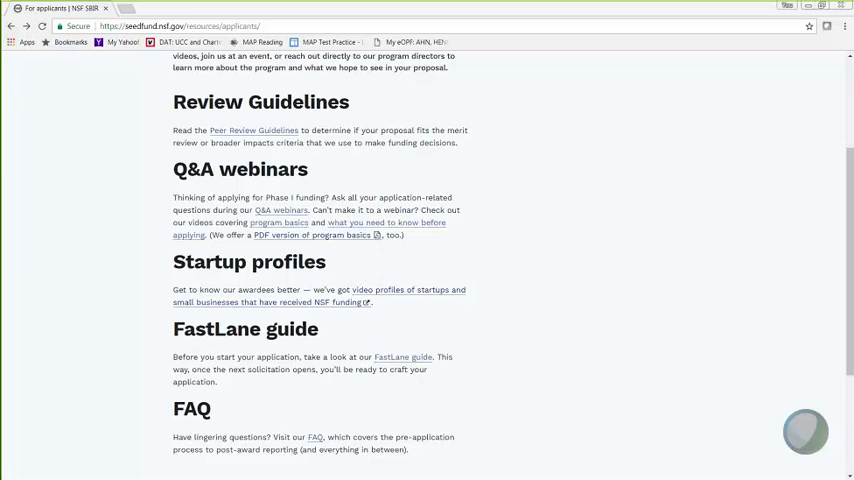
pyautogui.moveTo(156, 349)
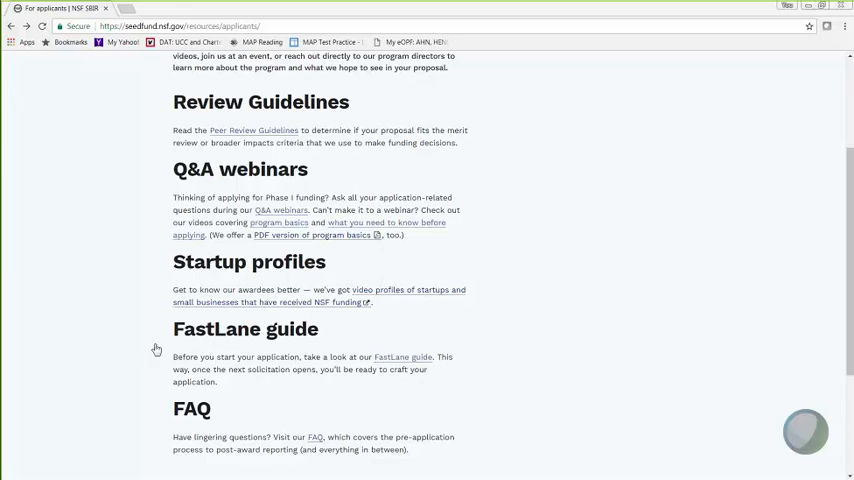
pyautogui.scroll(-3)
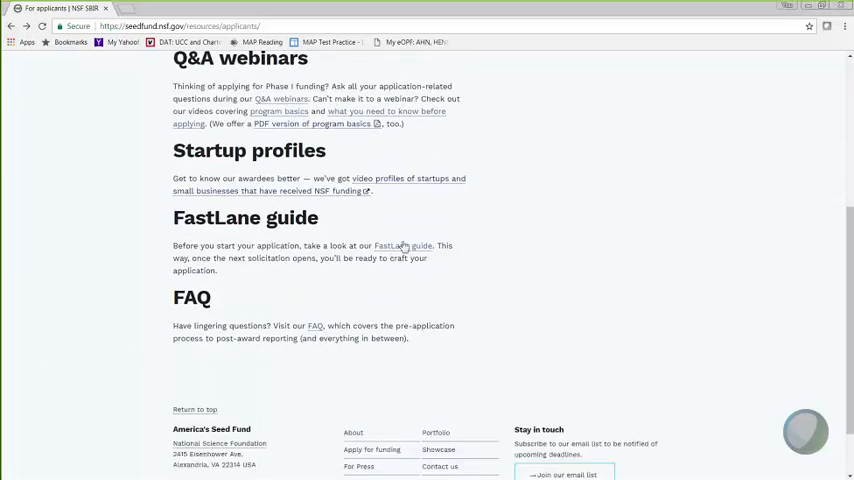
pyautogui.click(403, 246)
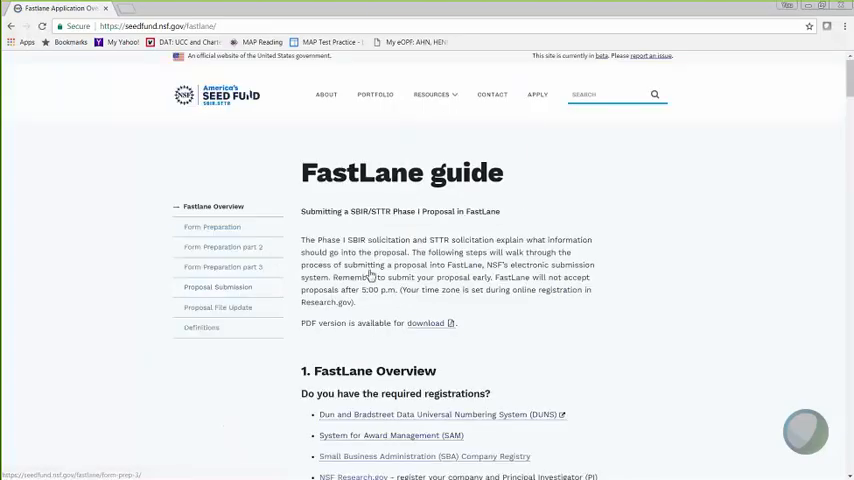
pyautogui.scroll(-3)
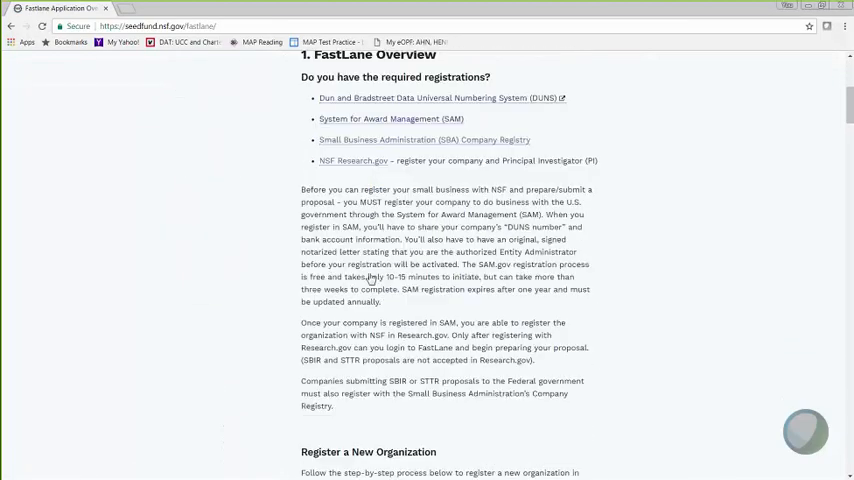
pyautogui.scroll(-3)
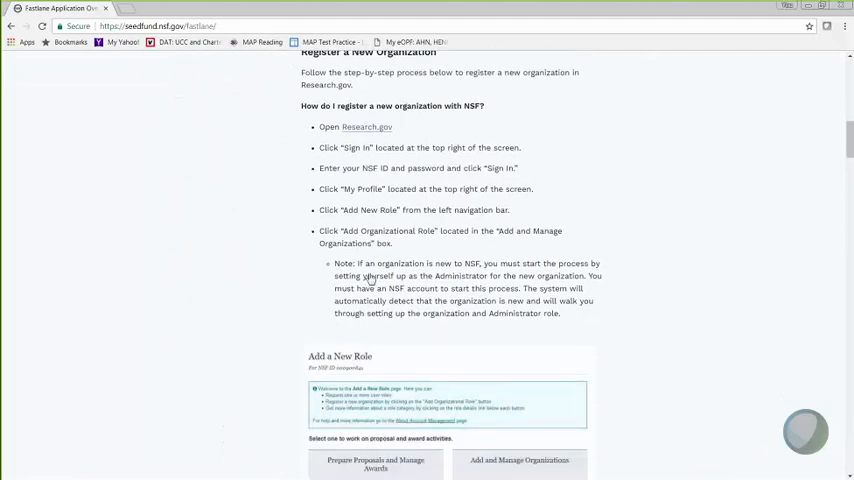
pyautogui.scroll(-3)
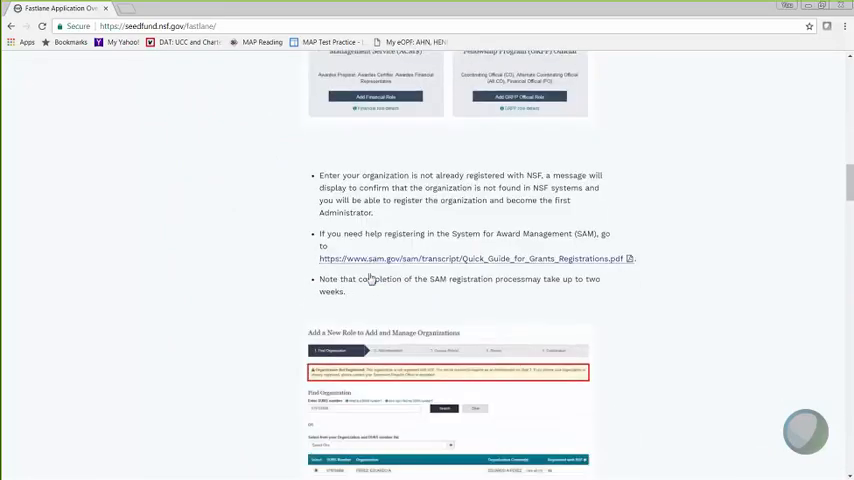
pyautogui.scroll(-3)
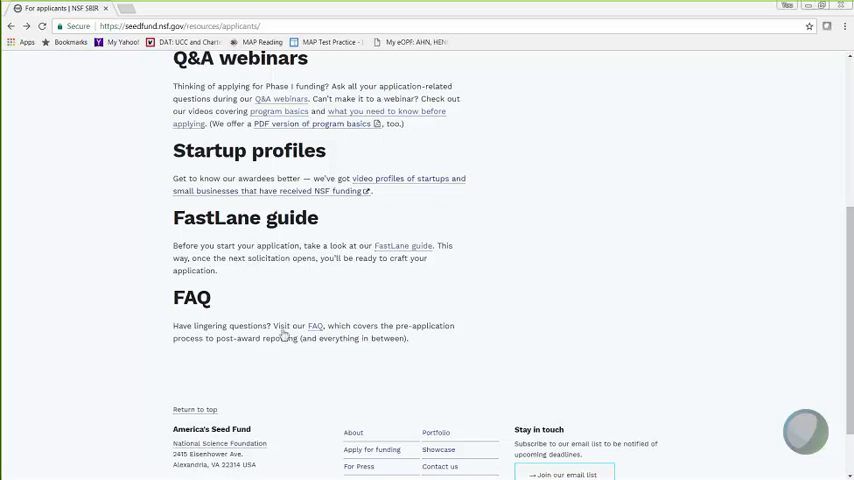
# - Open the nsf.gov SBIR/STTR FAQ link and scroll through the questions list
pyautogui.click(315, 325)
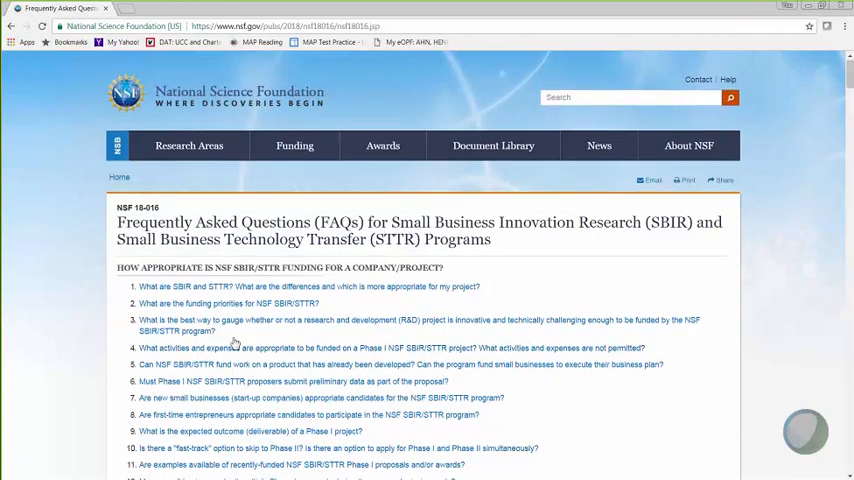
pyautogui.scroll(-3)
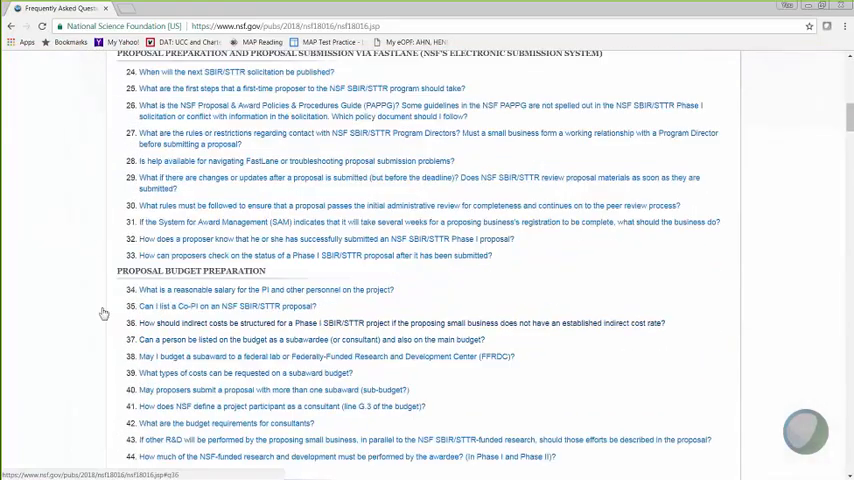
pyautogui.scroll(-3)
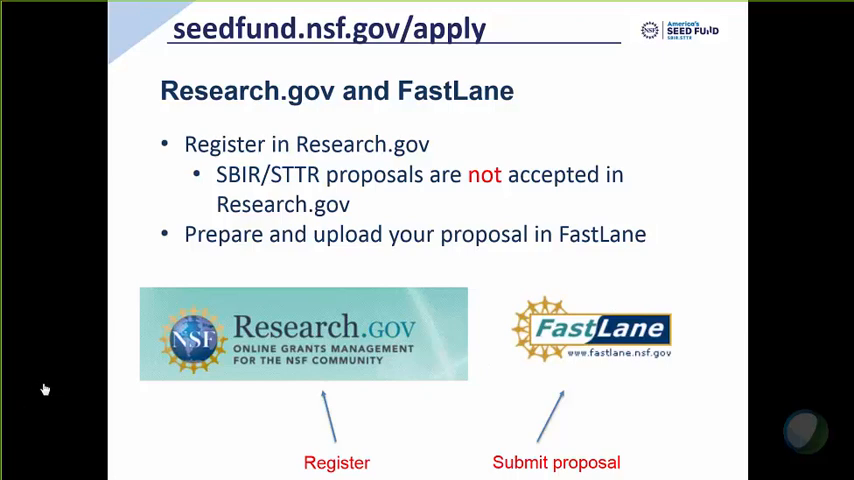
pyautogui.moveTo(29, 280)
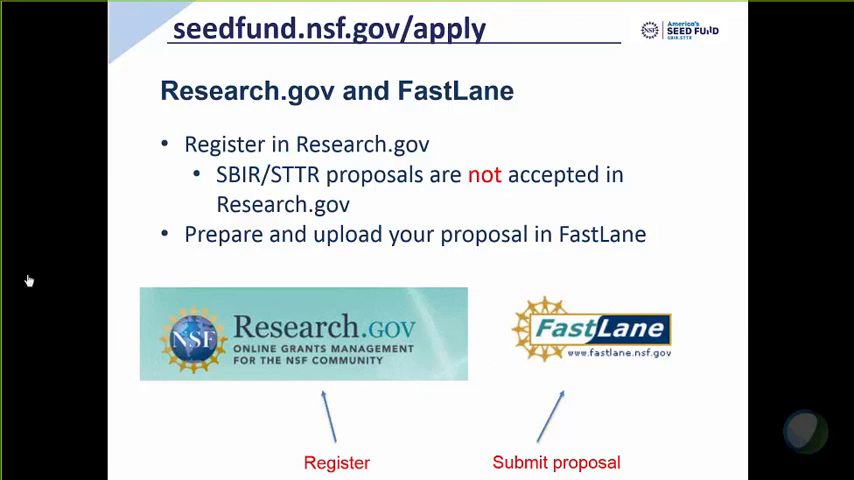